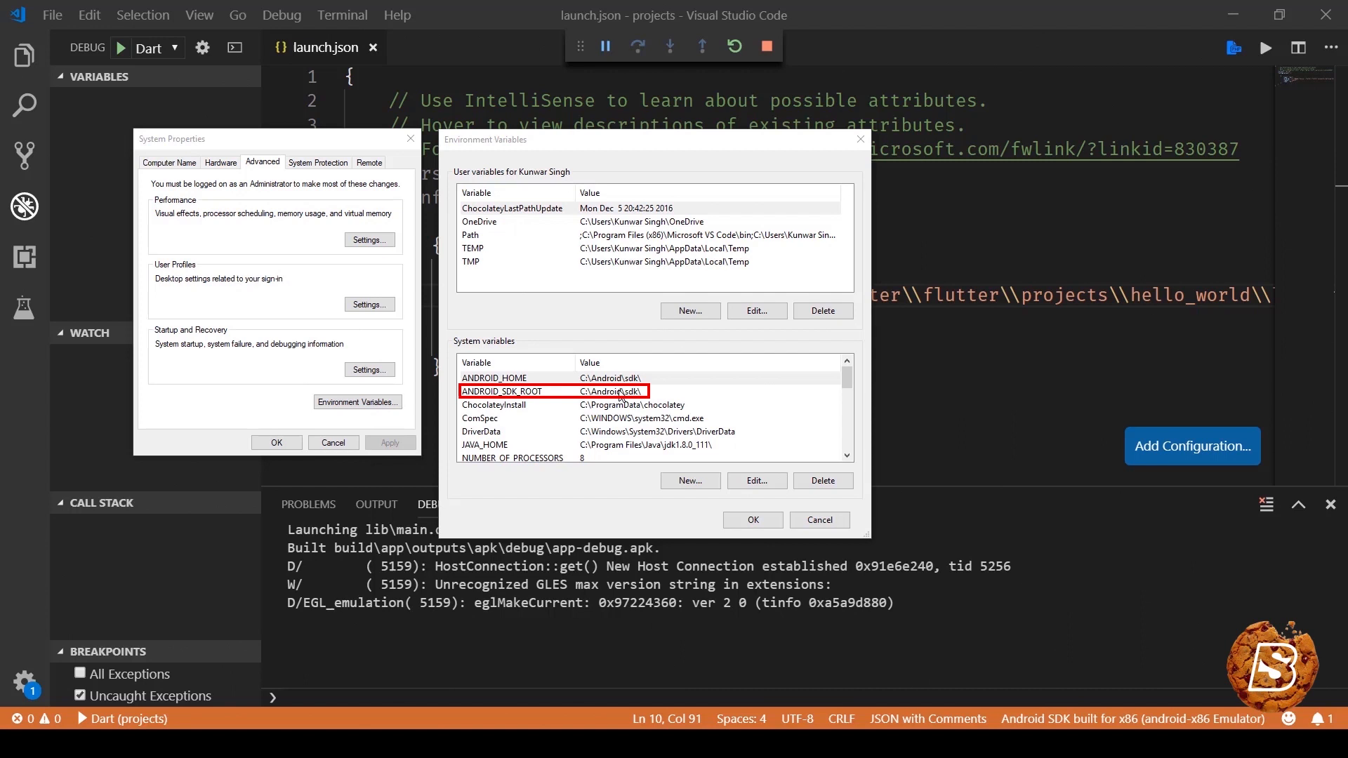
Dismiss the Environment Variables settings after confirming ANDROID_SDK_ROOT, returning to the editor.
click(494, 378)
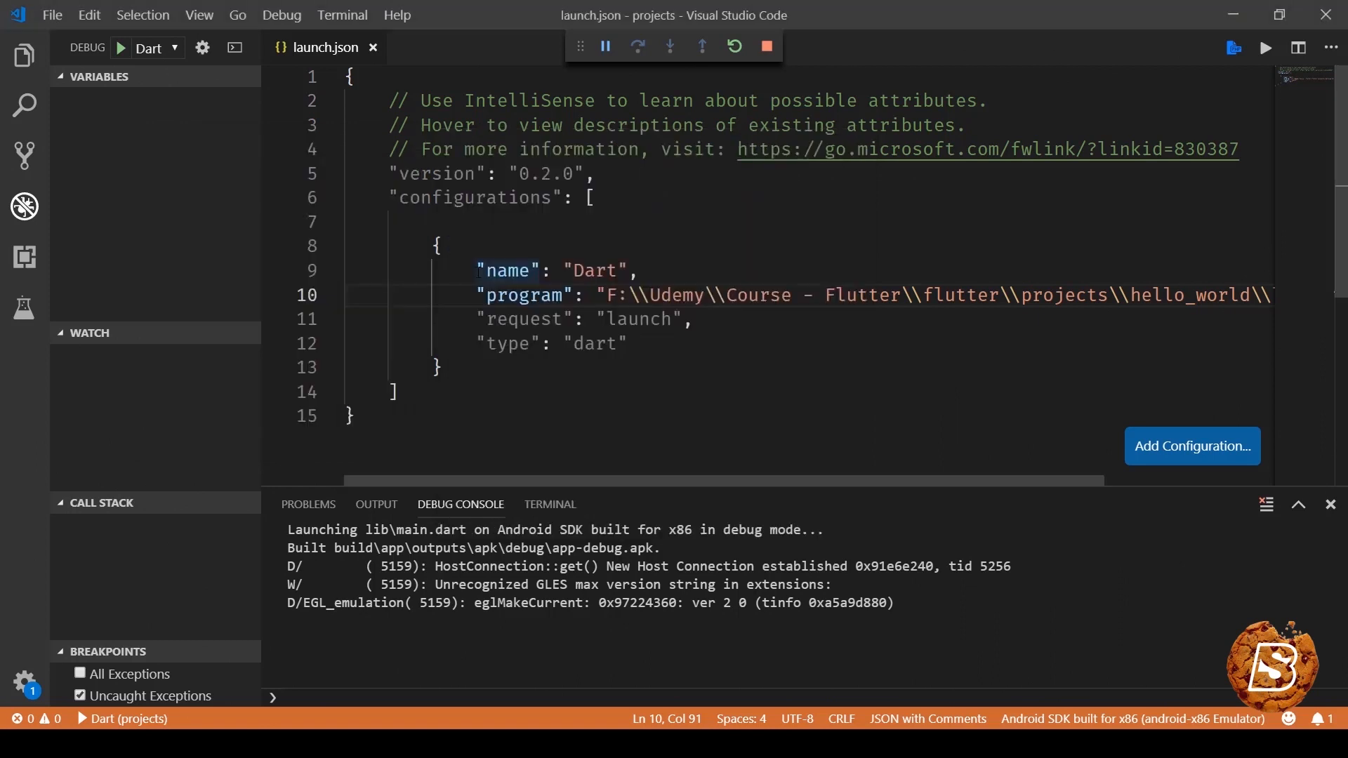
mouse_move(24, 205)
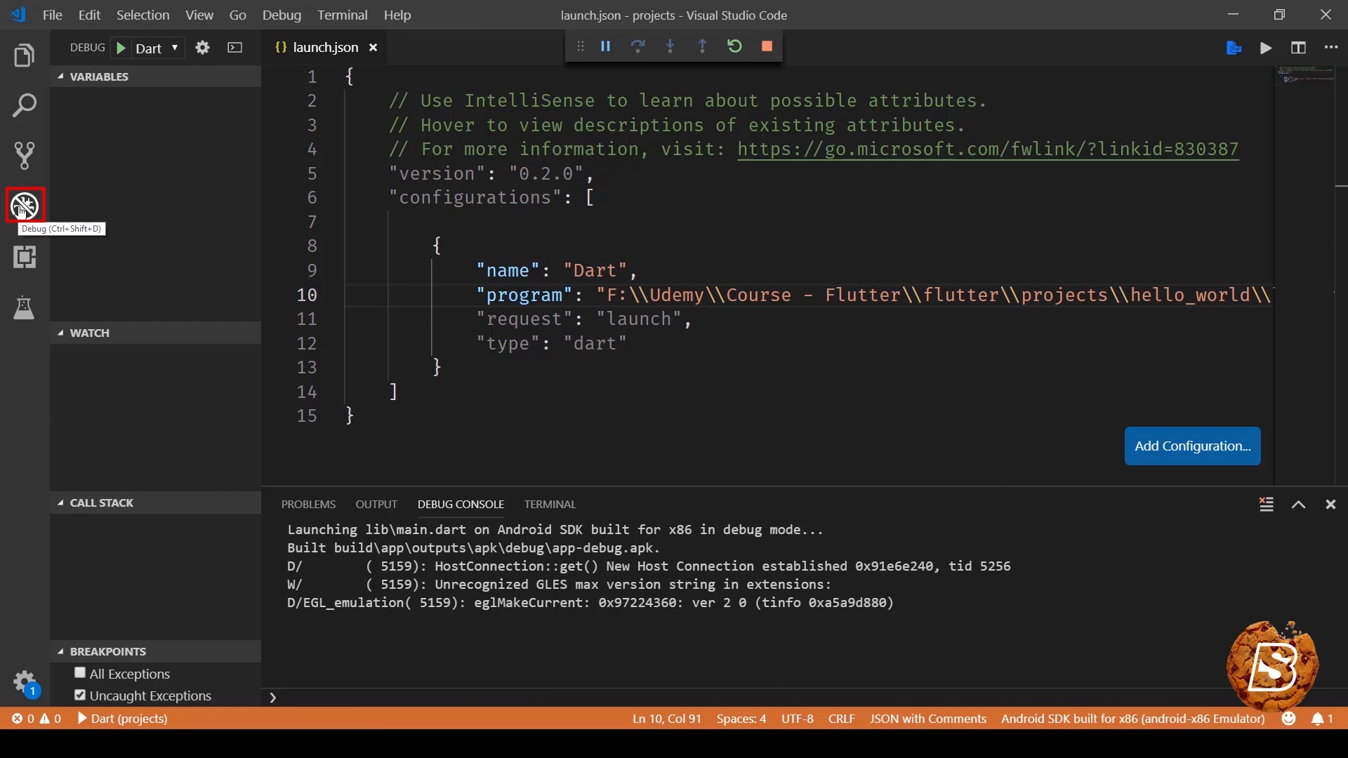
Show the project explorer and view launch.json from the .vscode folder.
click(24, 56)
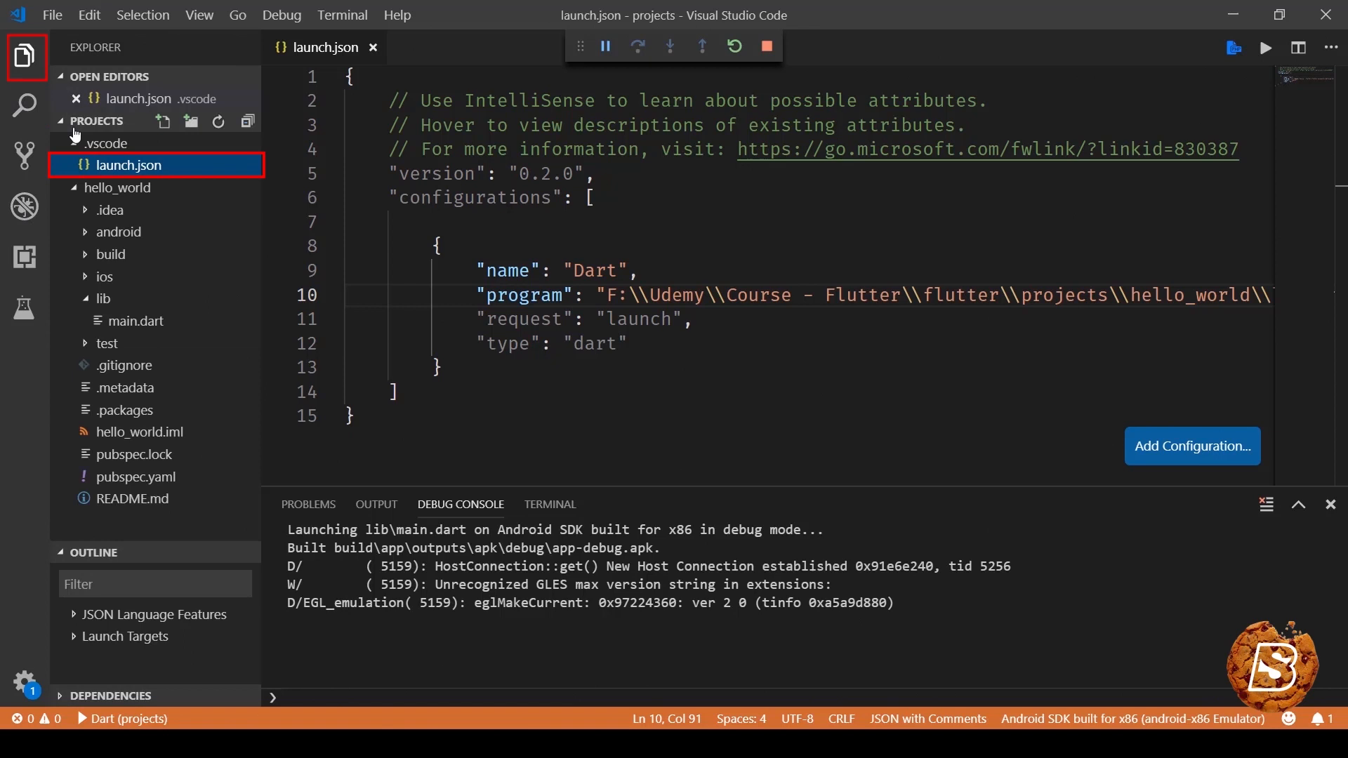
mouse_move(128, 166)
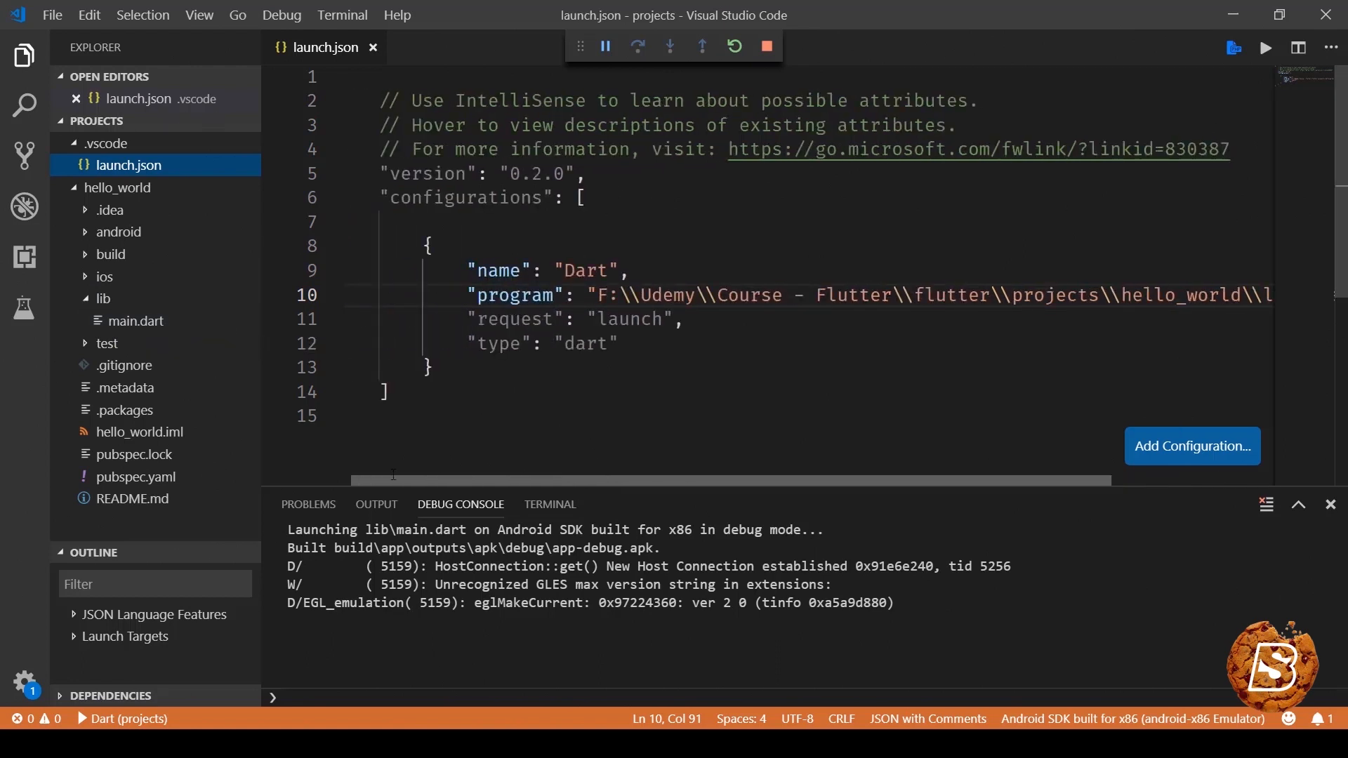
click(128, 164)
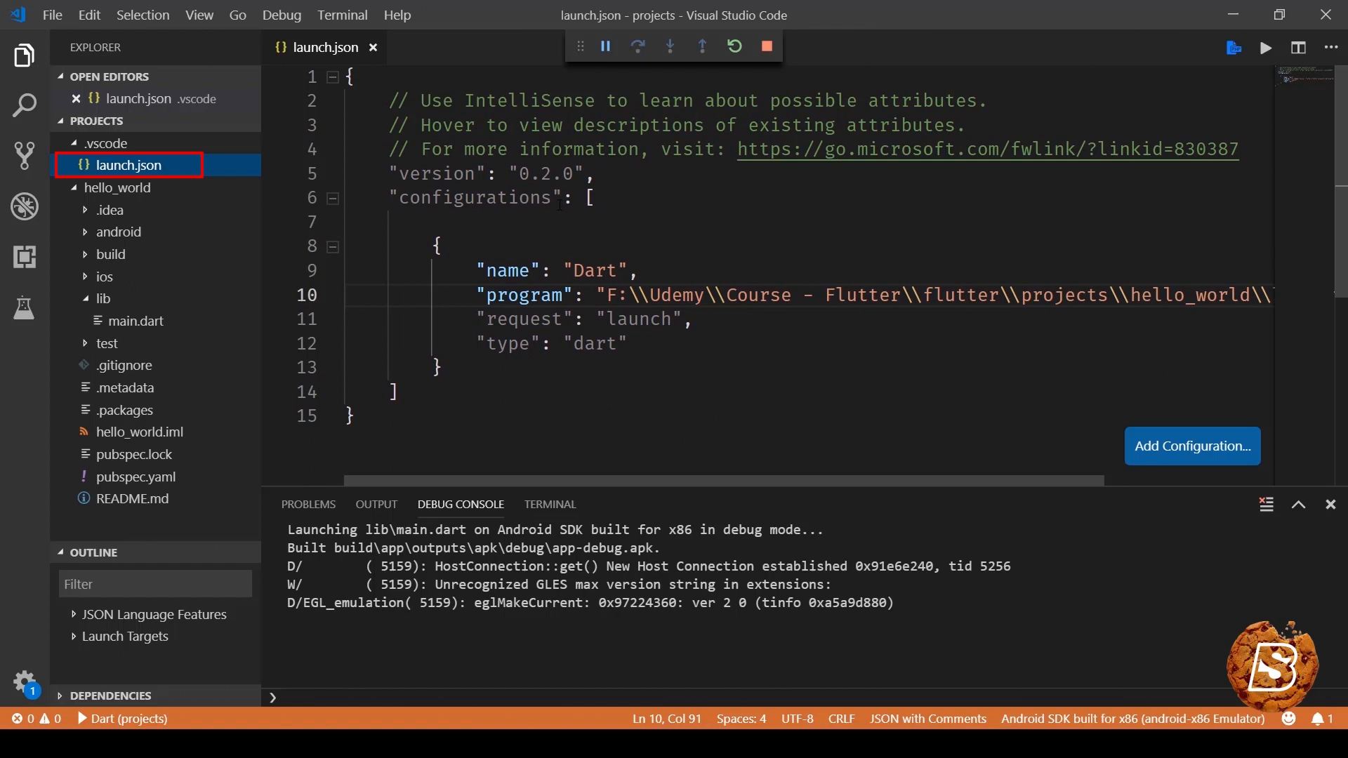
mouse_move(475, 197)
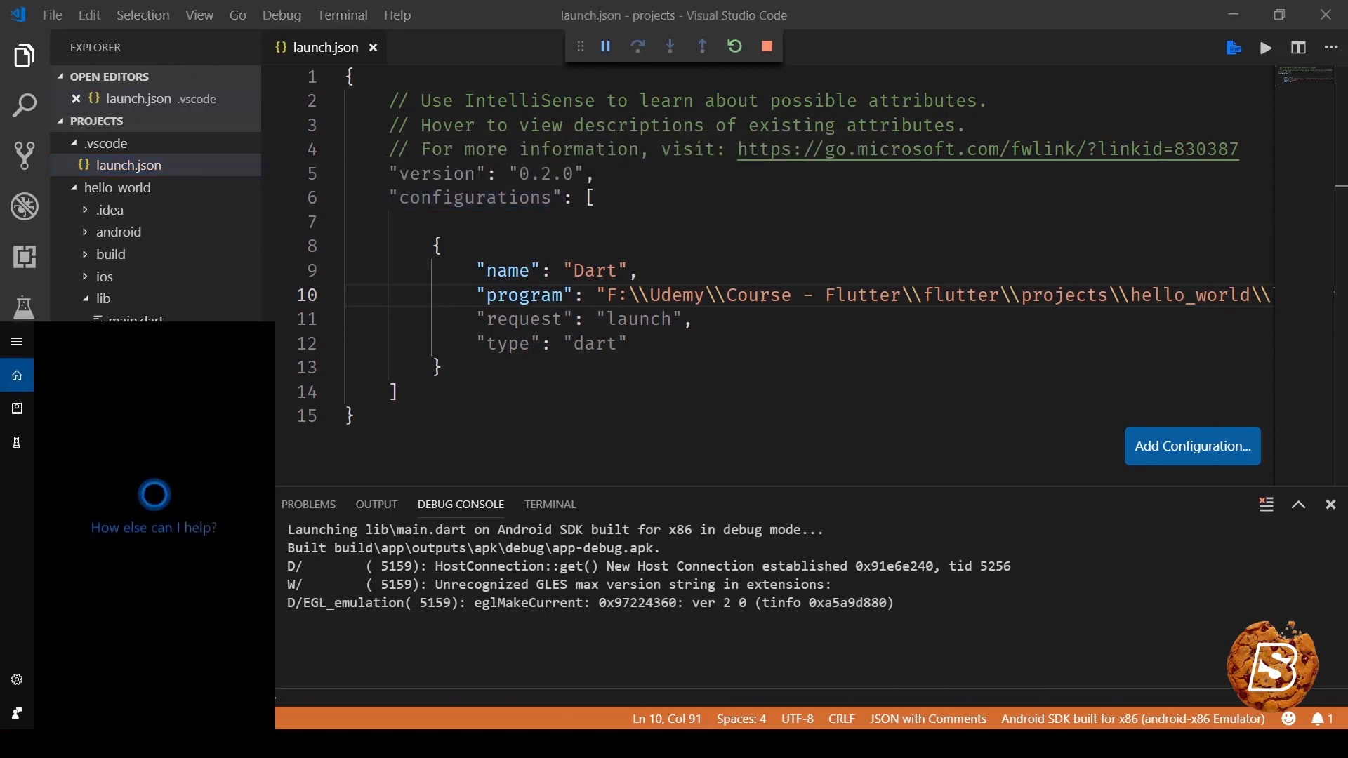
Find AVD Manager via Windows search and start the Nexus_6_API_25 emulator.
text(avd)
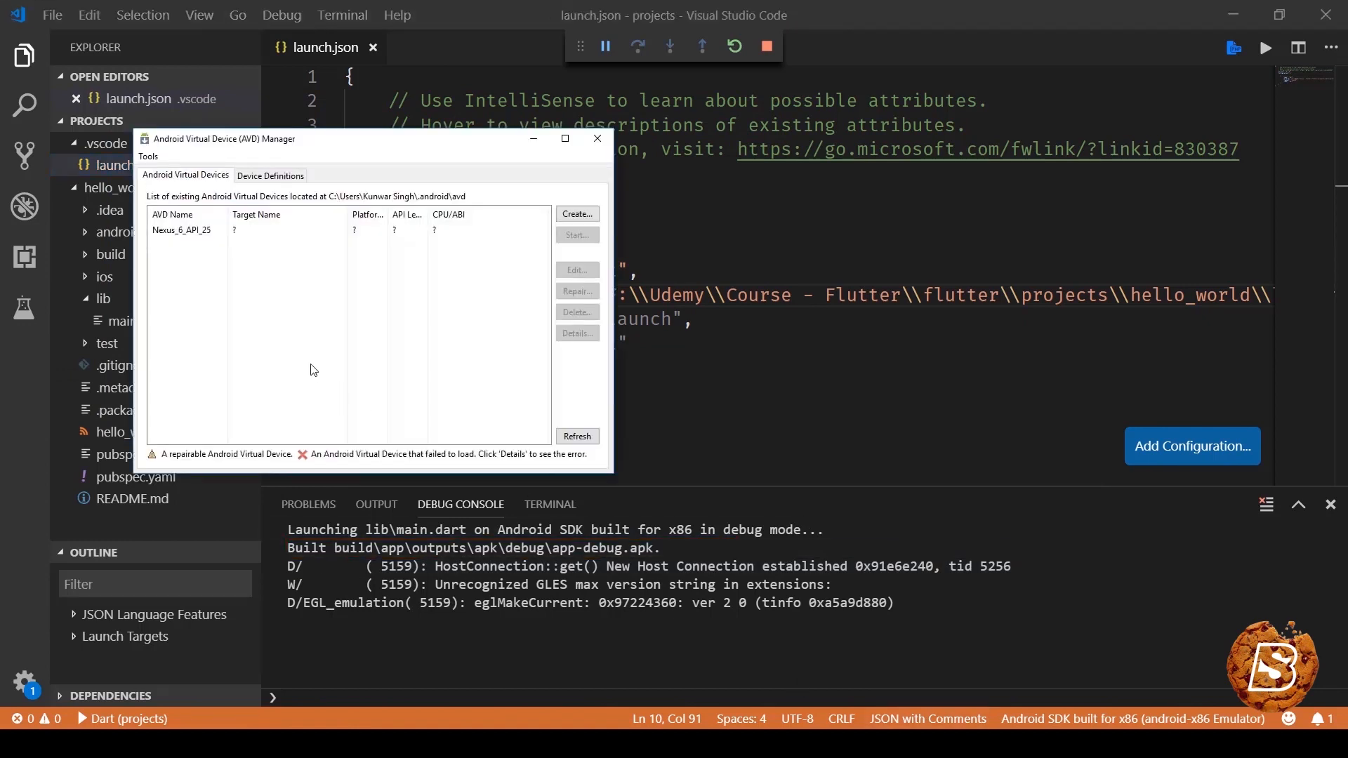
click(181, 229)
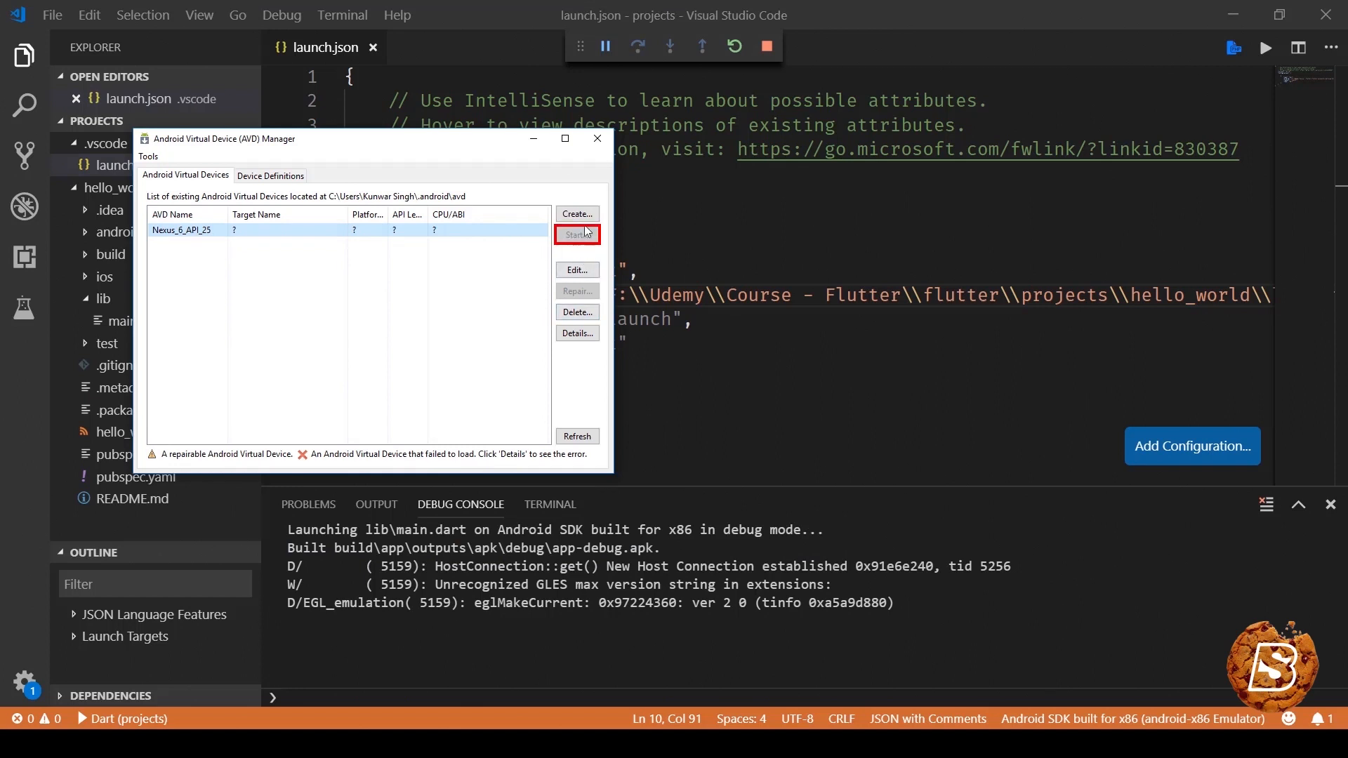
click(597, 139)
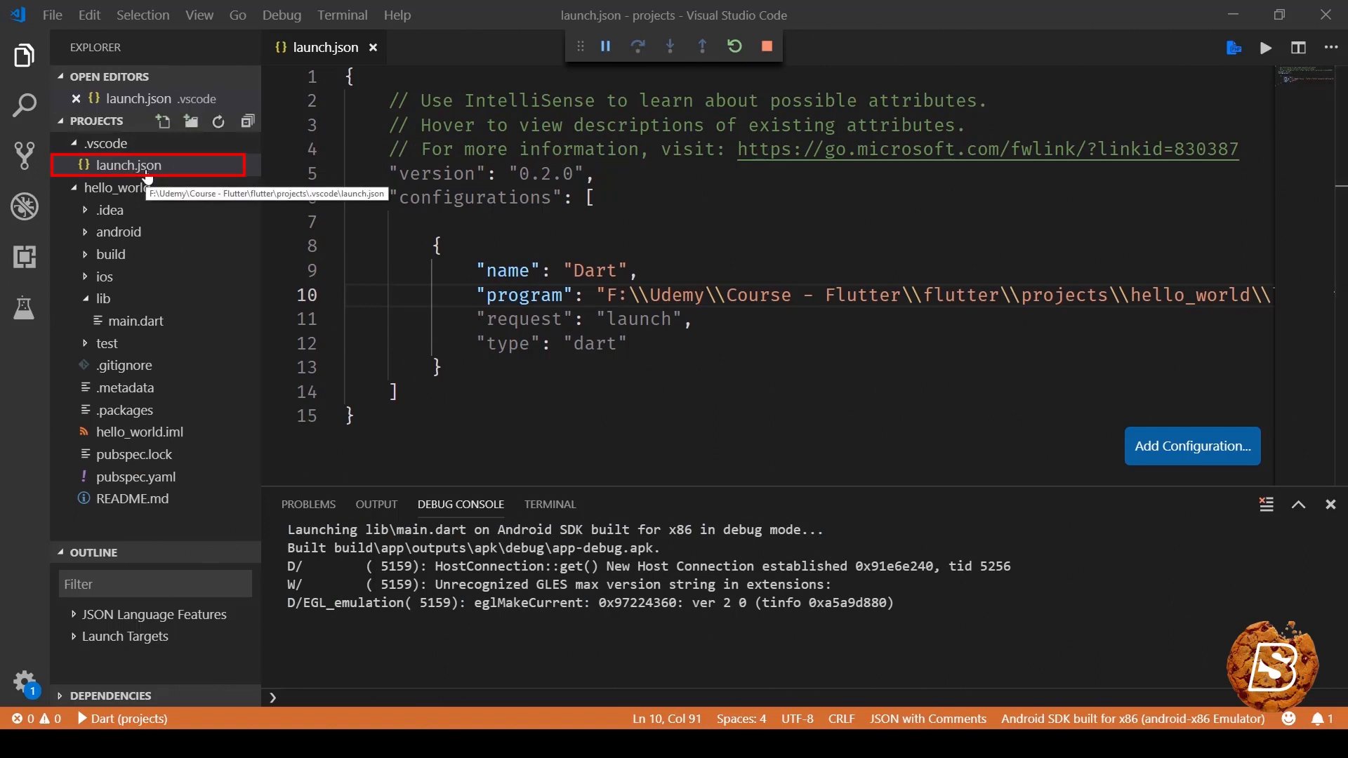
Launch hello_world on the emulator using the Dart debug configuration in launch.json.
click(24, 206)
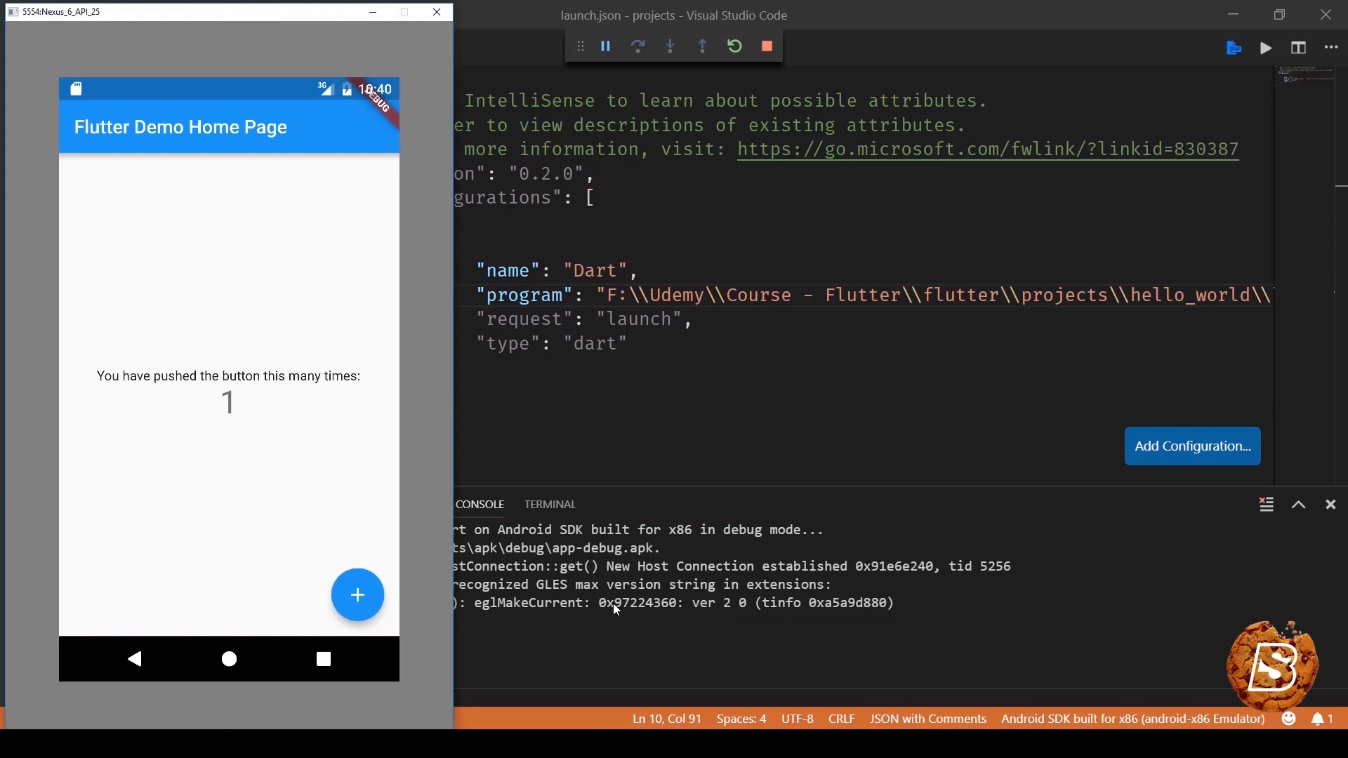
mouse_move(212, 391)
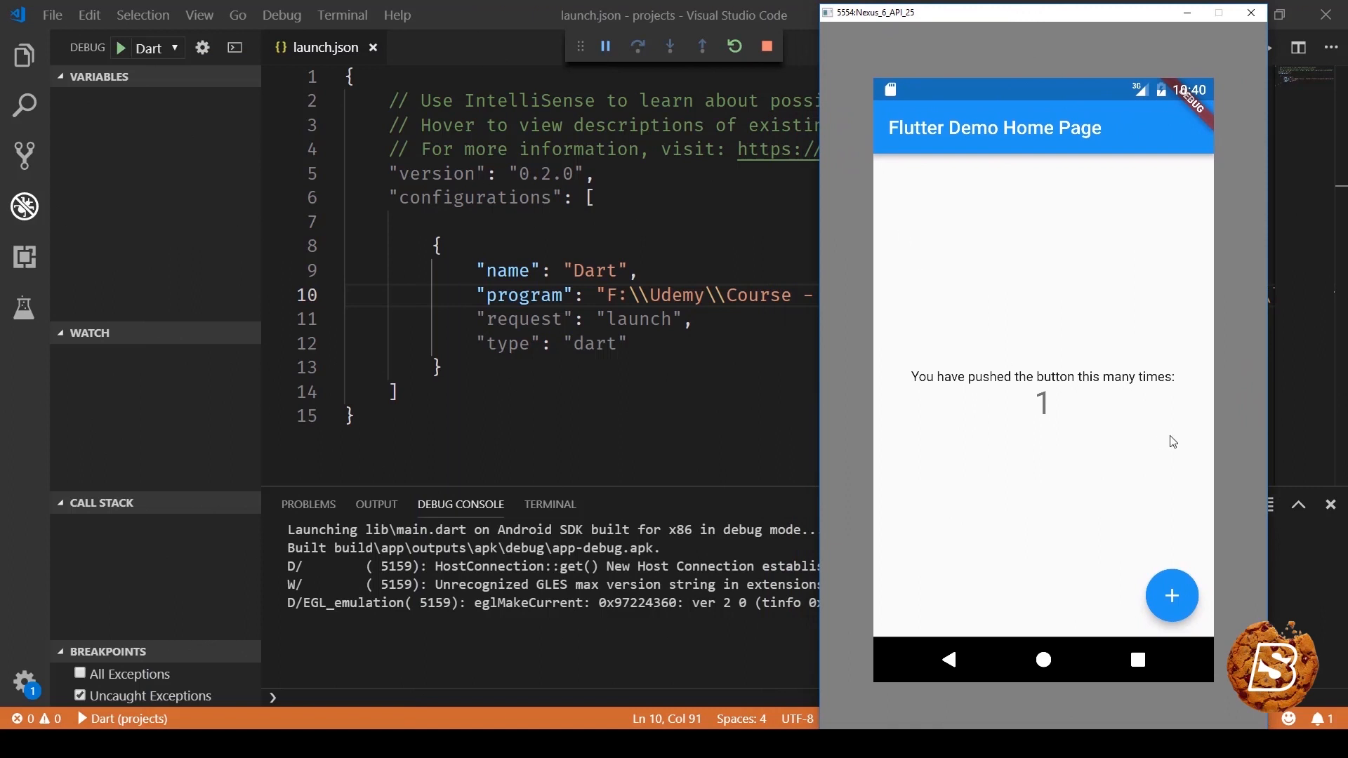
mouse_move(1002, 414)
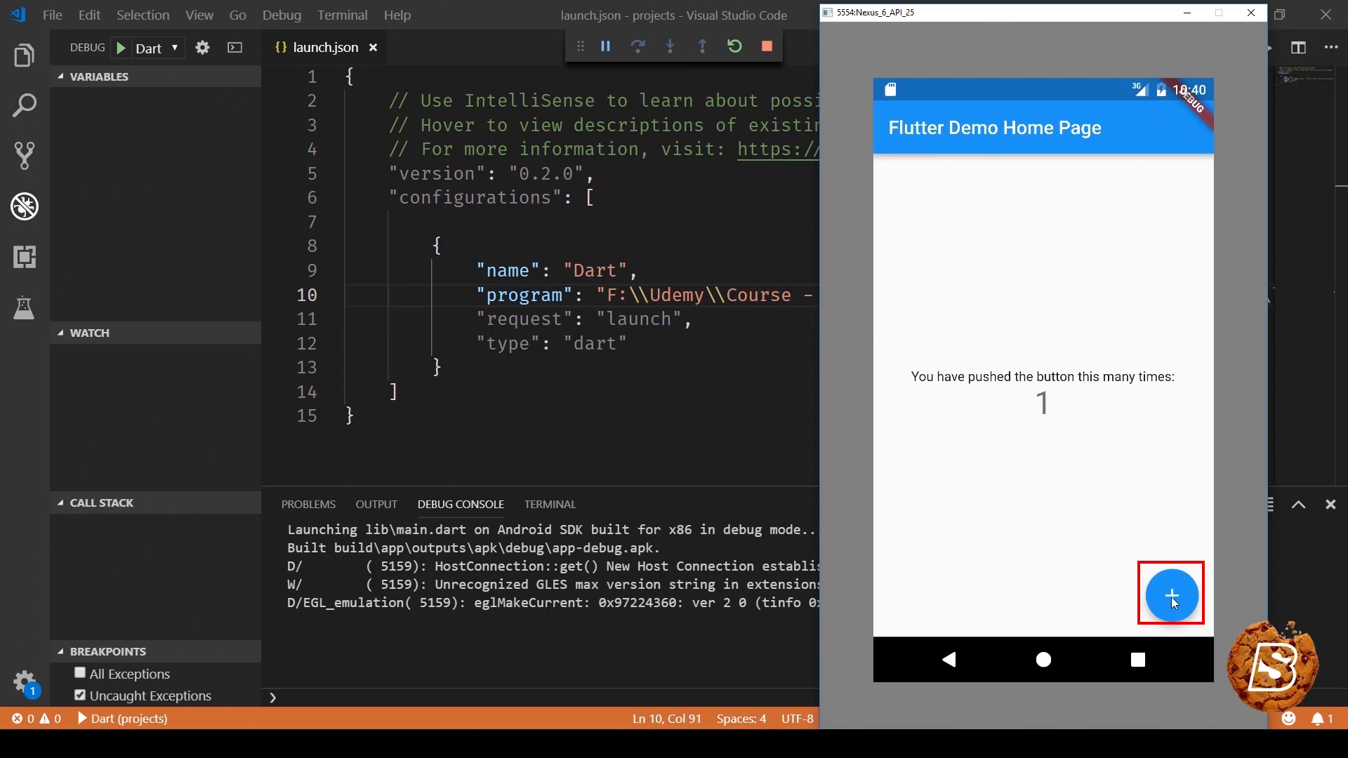
Tap the floating + button twice so the counter reads 3.
click(1169, 594)
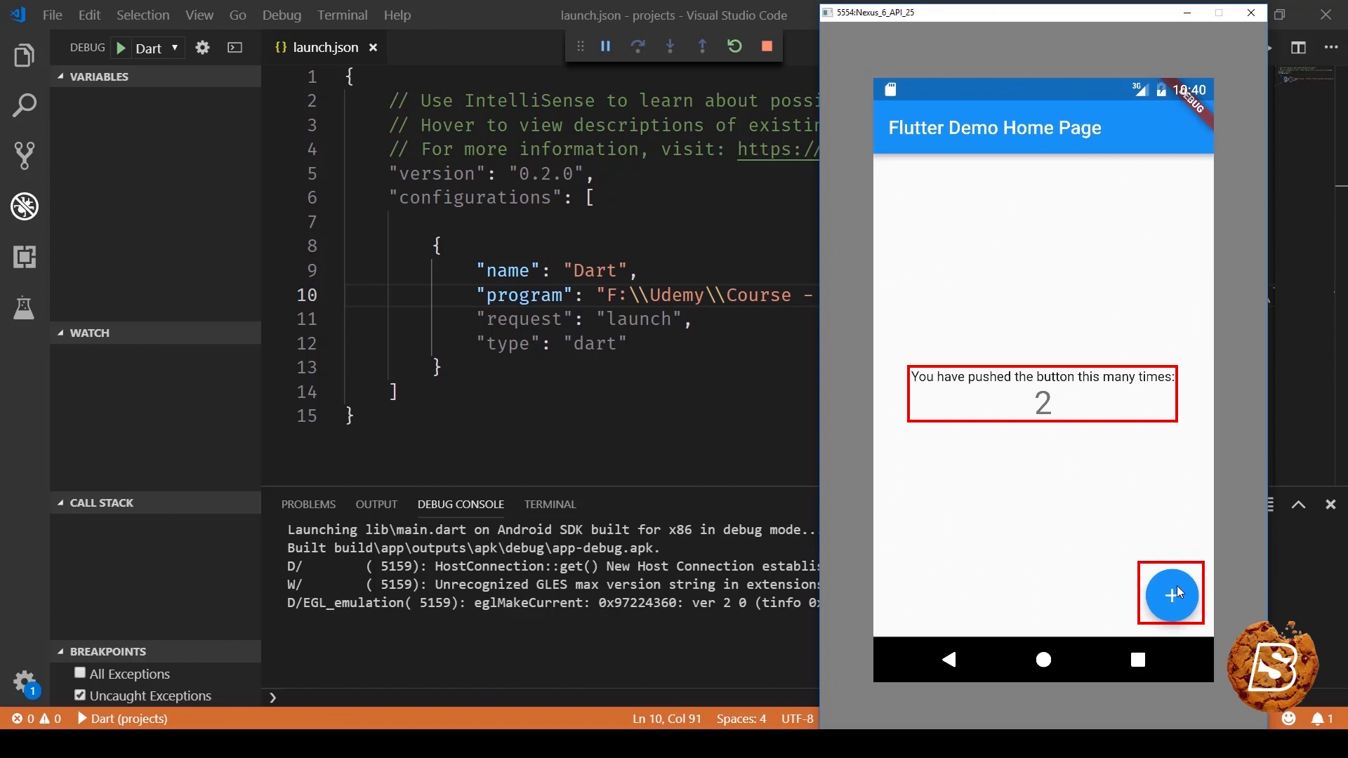
click(1170, 594)
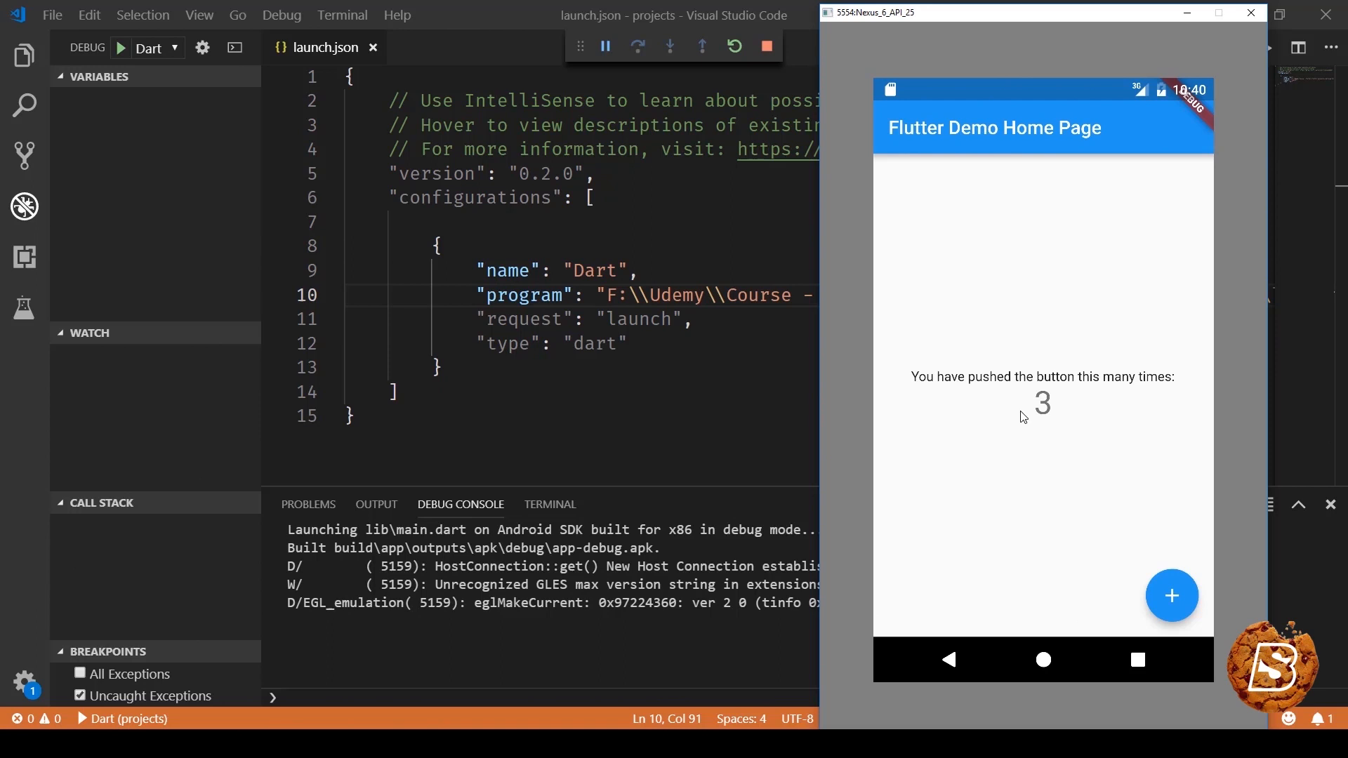
mouse_move(863, 255)
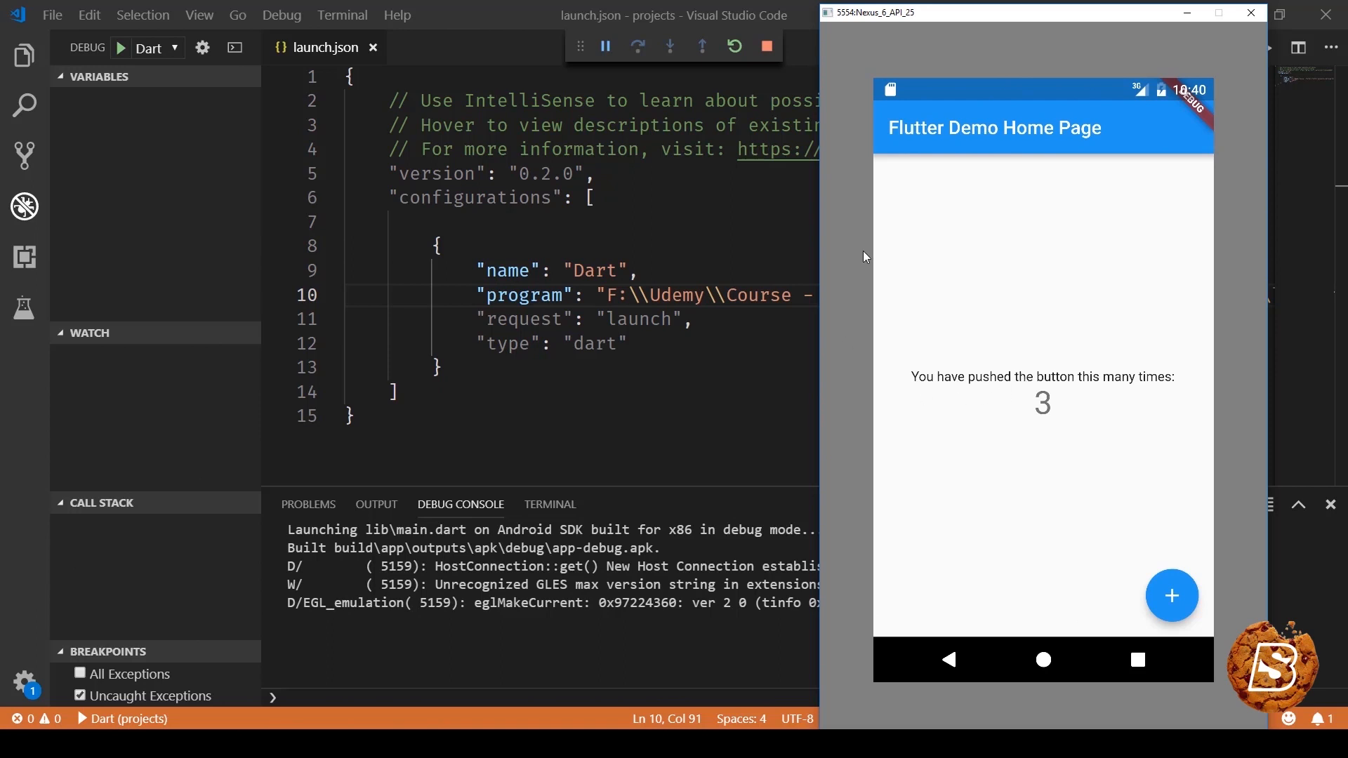